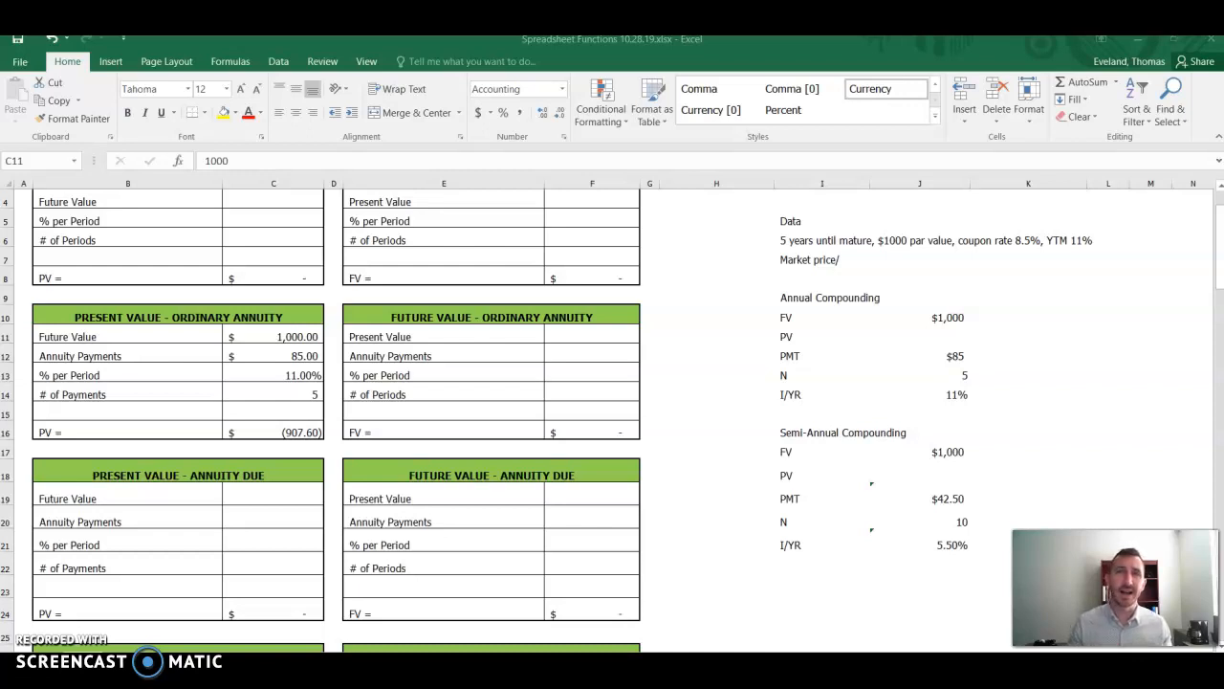
pyautogui.moveTo(741, 536)
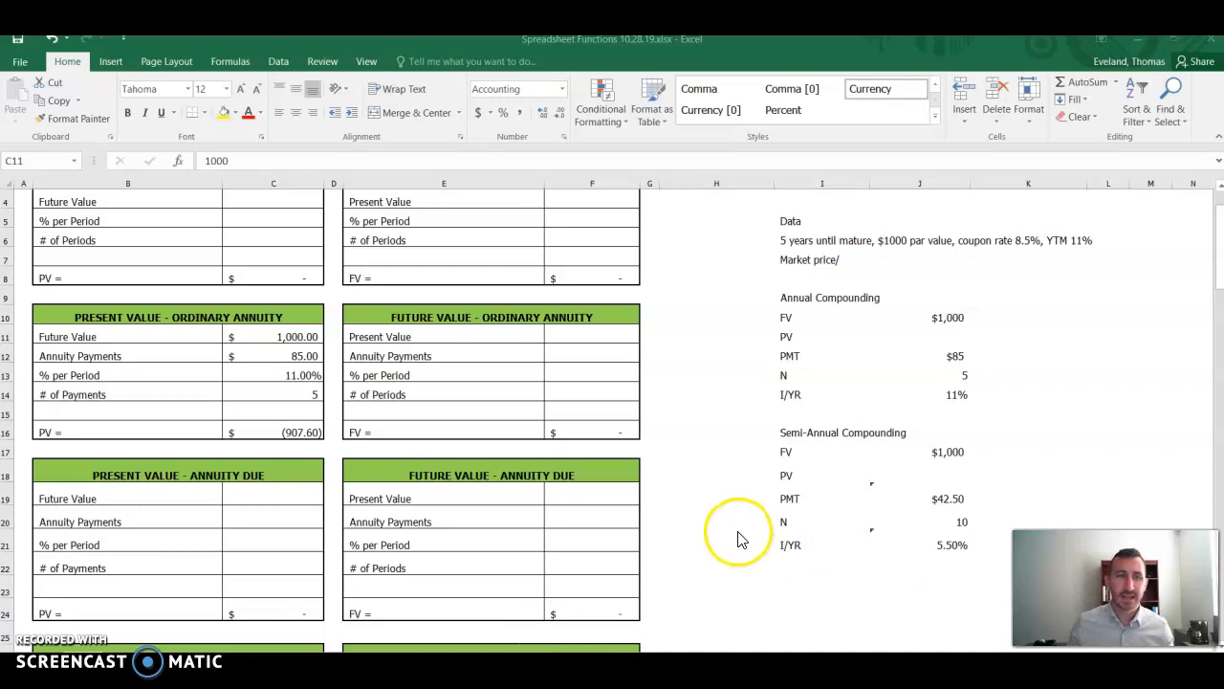
pyautogui.moveTo(794, 330)
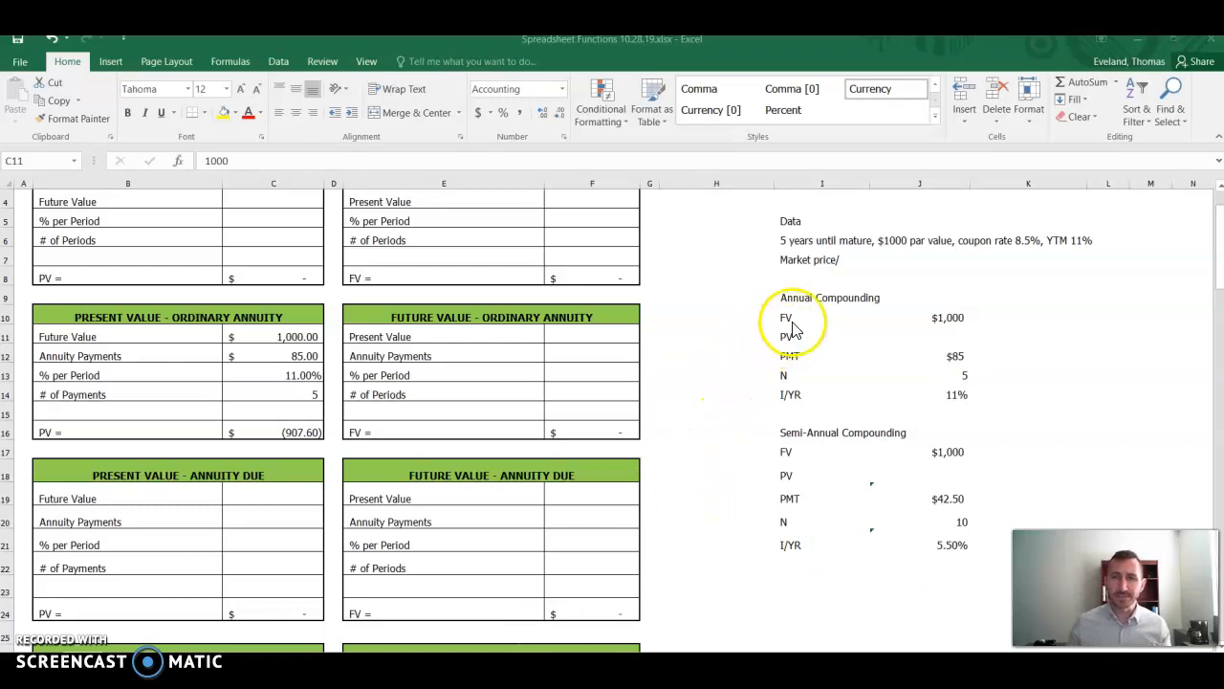
pyautogui.moveTo(282, 347)
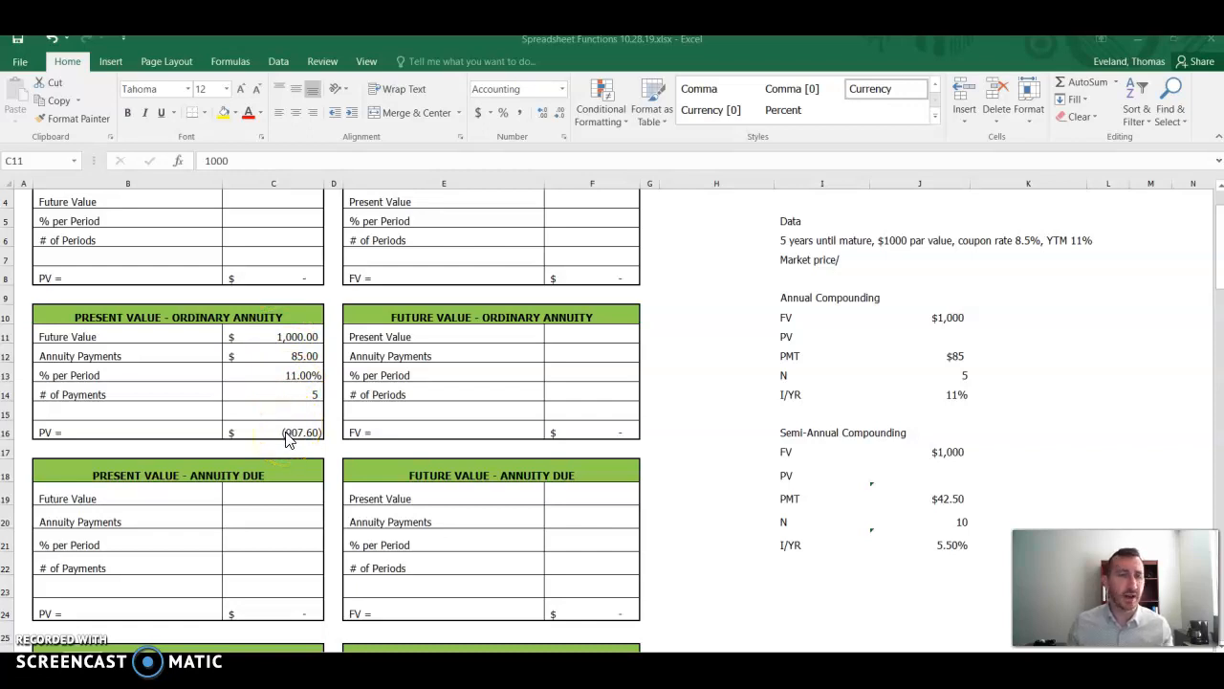
# Step: Select the PV result cell of the ordinary-annuity box to inspect its formula
pyautogui.click(273, 431)
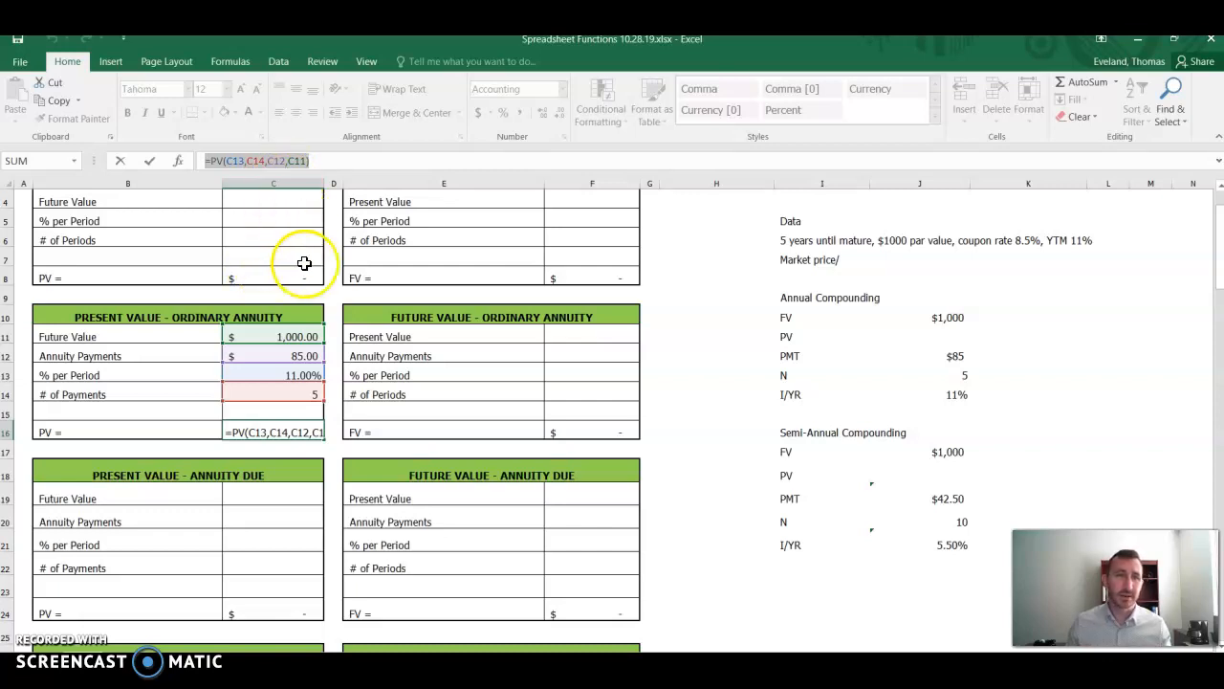
pyautogui.moveTo(802, 245)
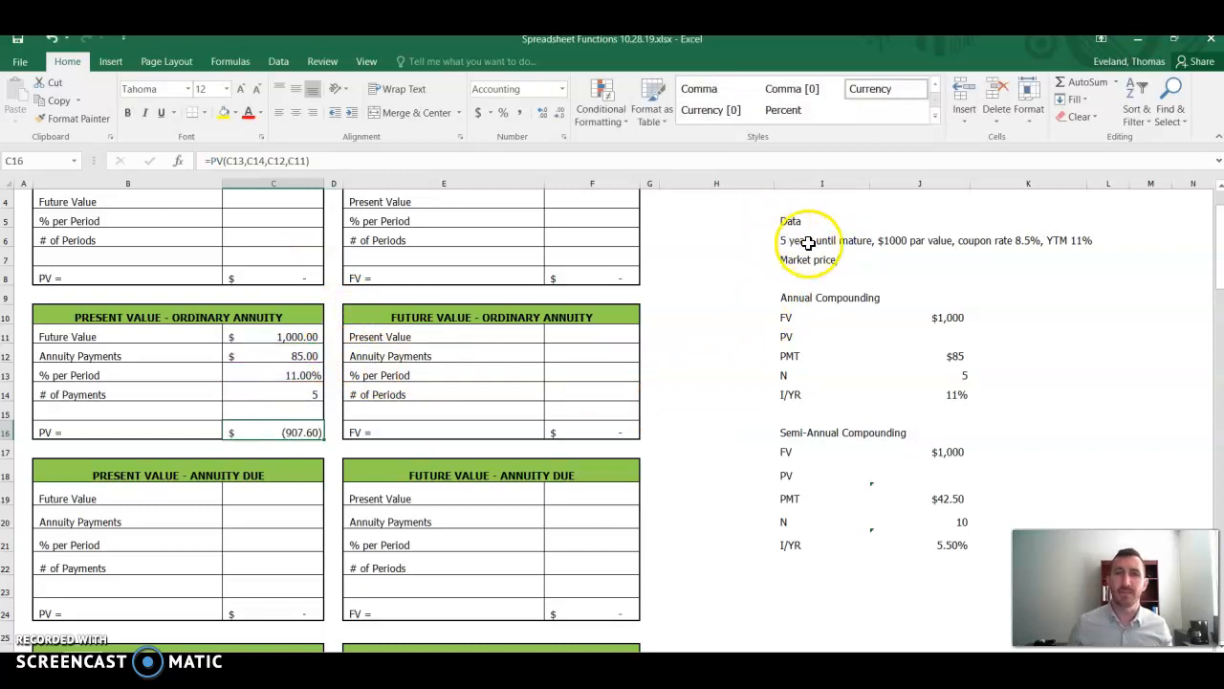
pyautogui.moveTo(753, 293)
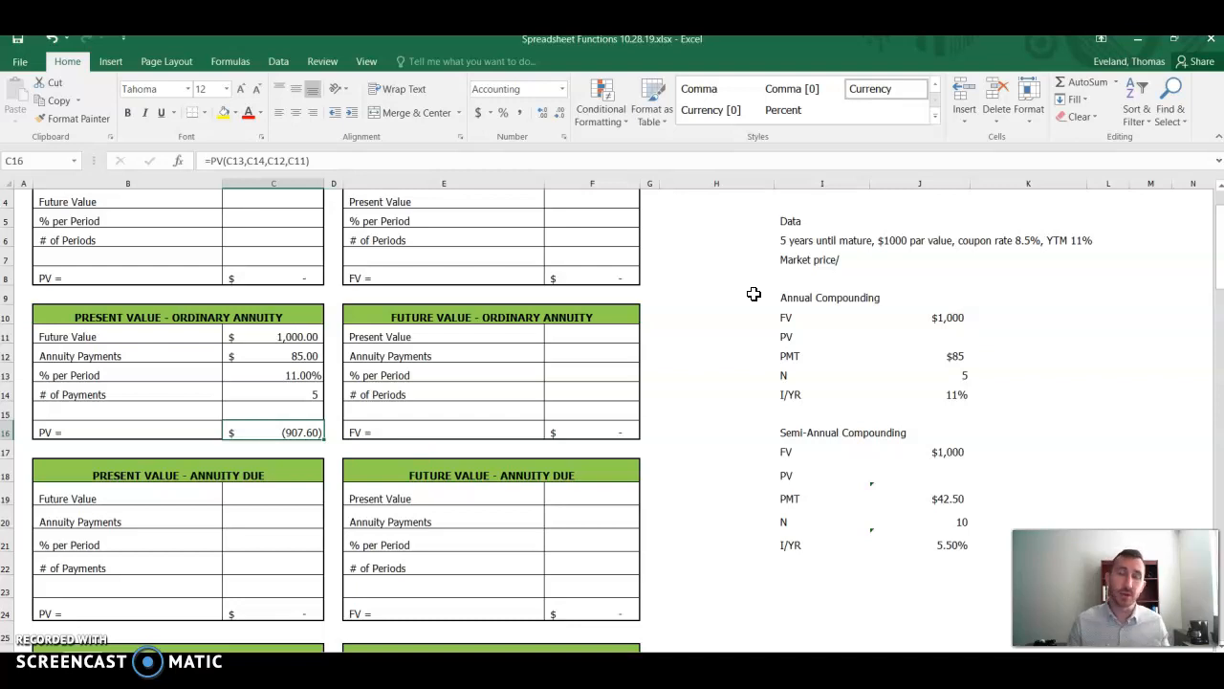
pyautogui.moveTo(814, 273)
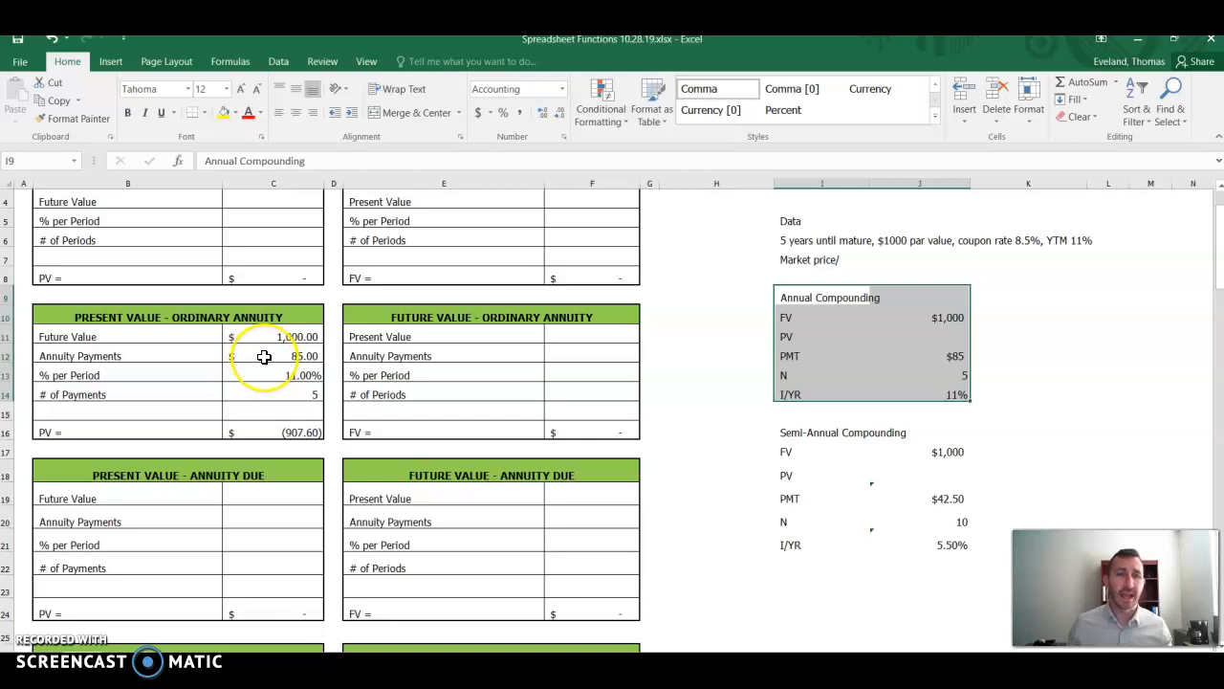
pyautogui.moveTo(266, 356)
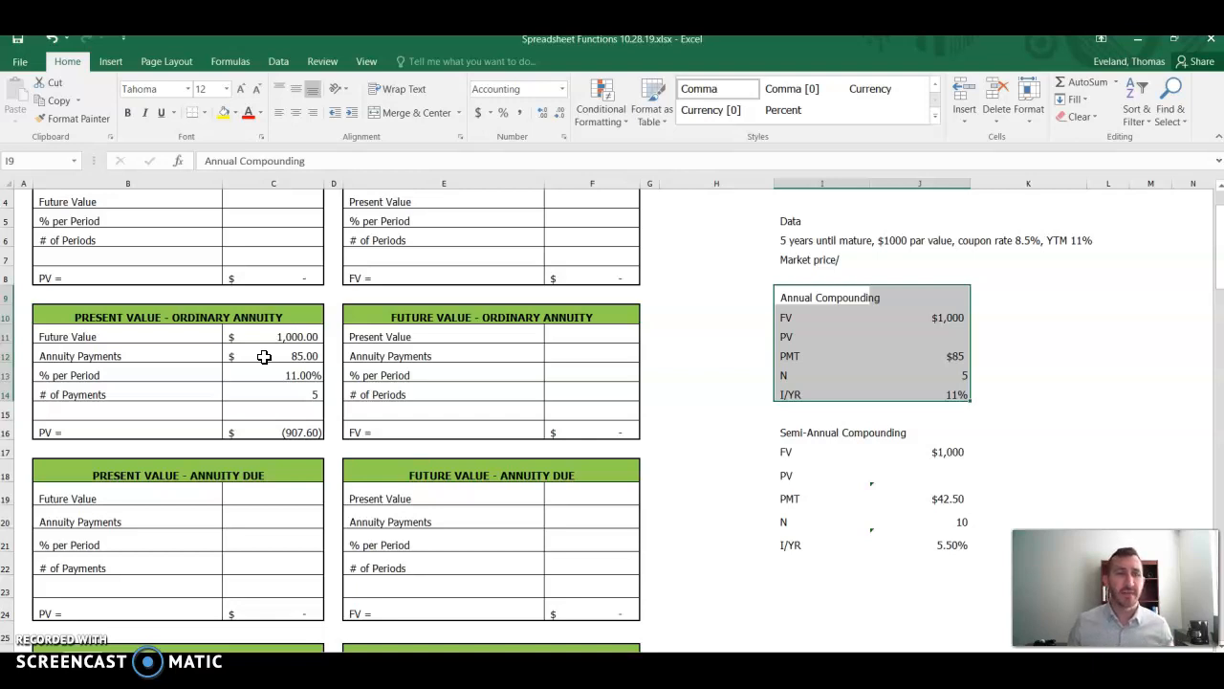
pyautogui.moveTo(271, 375)
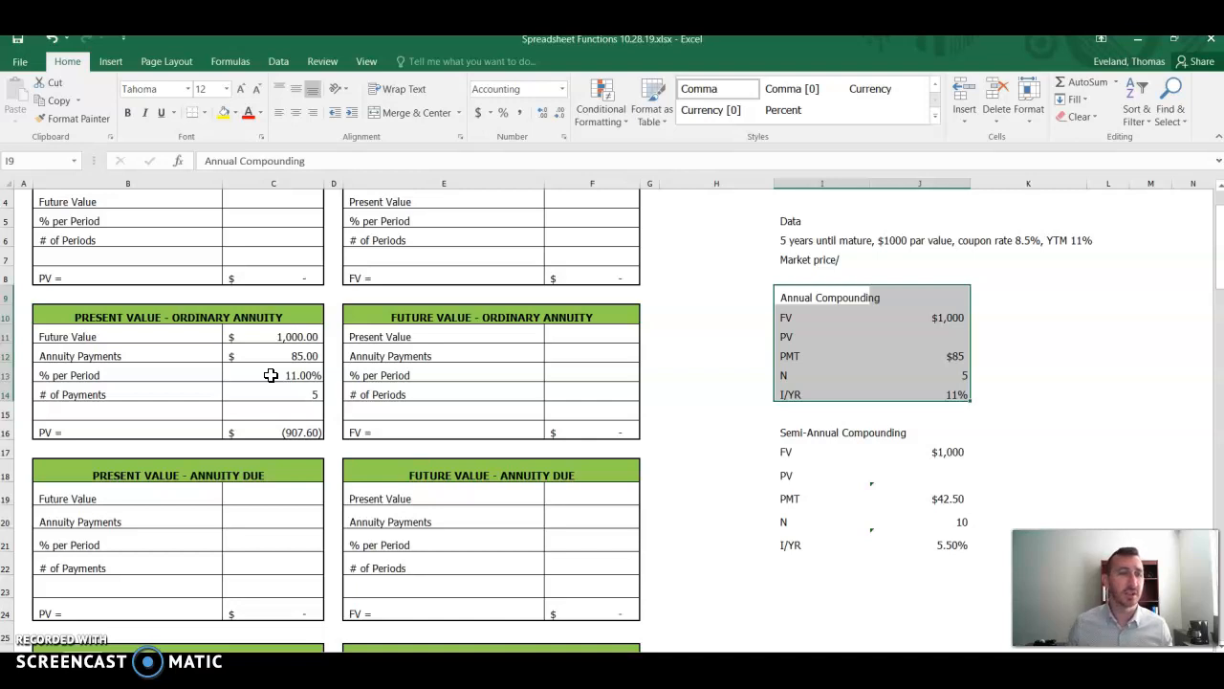
pyautogui.moveTo(261, 389)
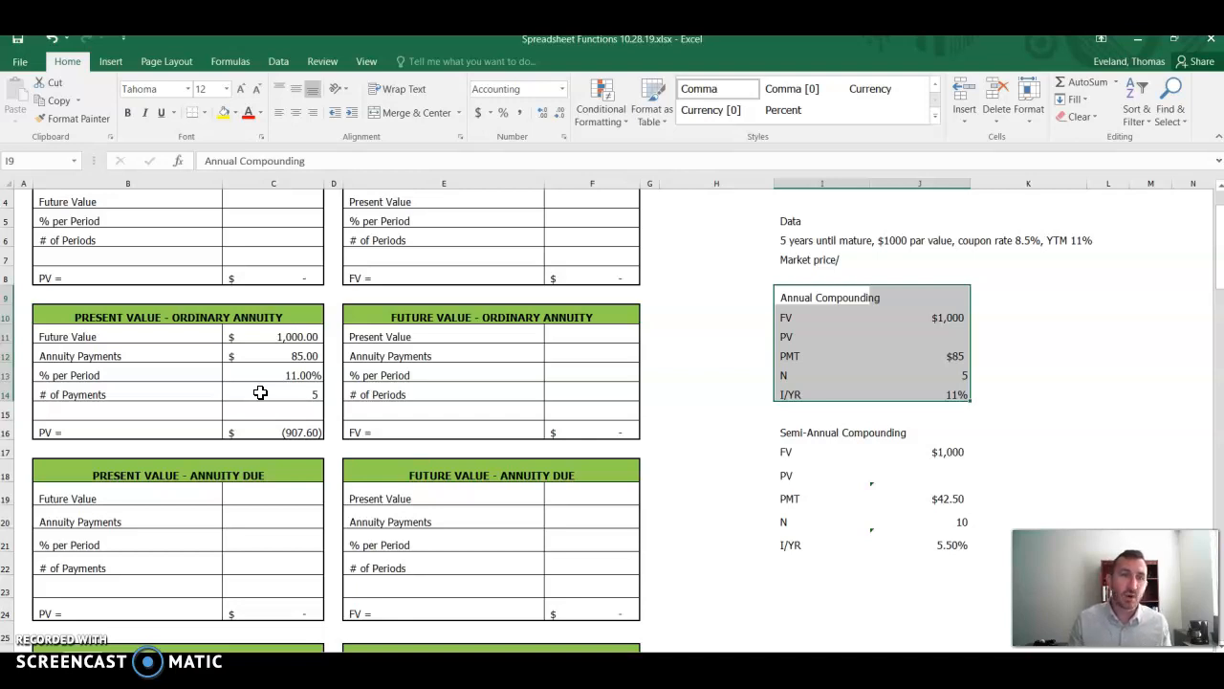
pyautogui.moveTo(621, 384)
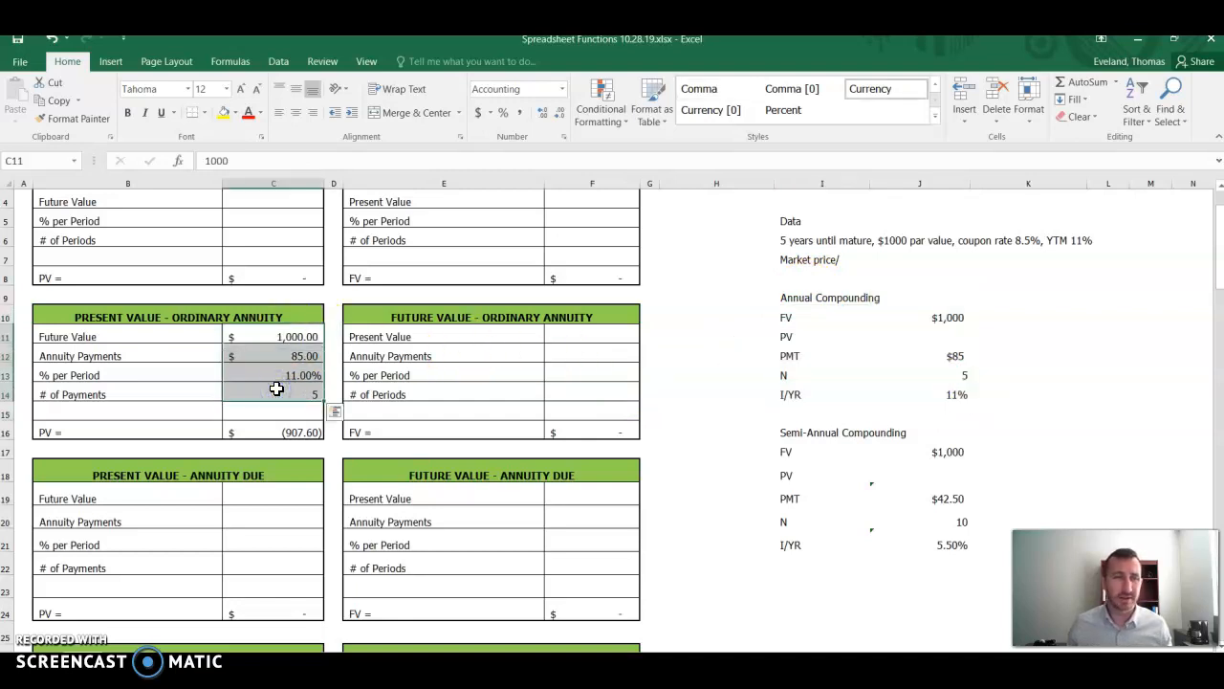
pyautogui.moveTo(866, 432)
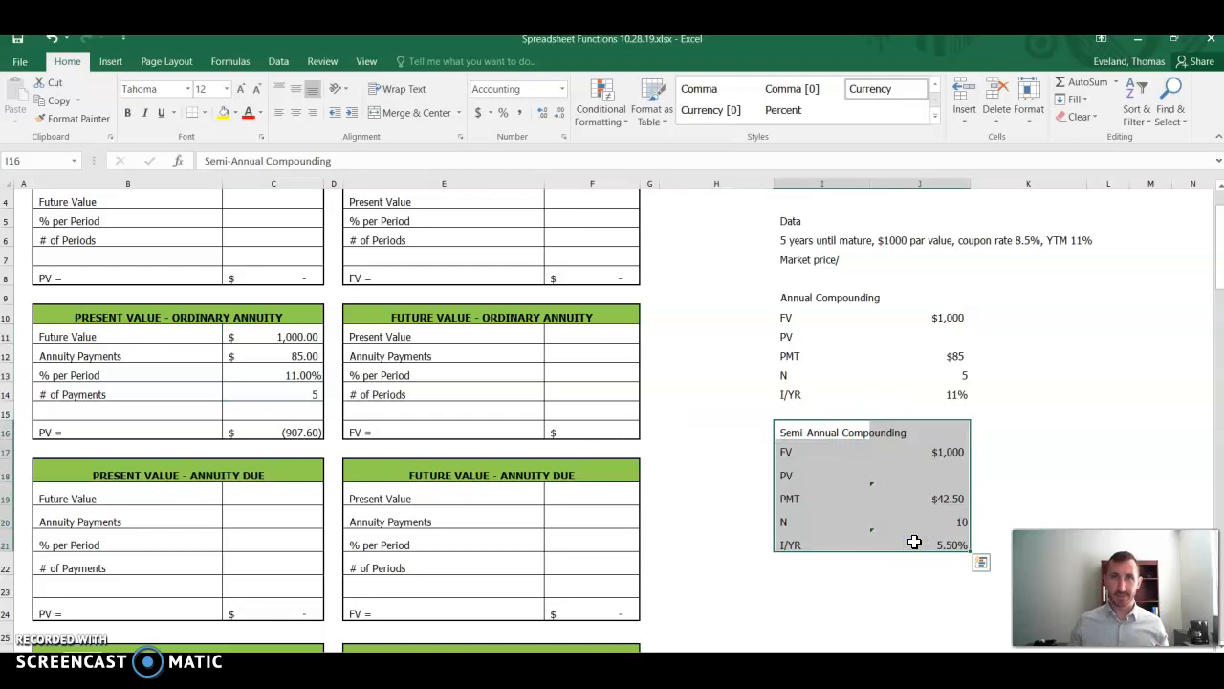
pyautogui.moveTo(1077, 370)
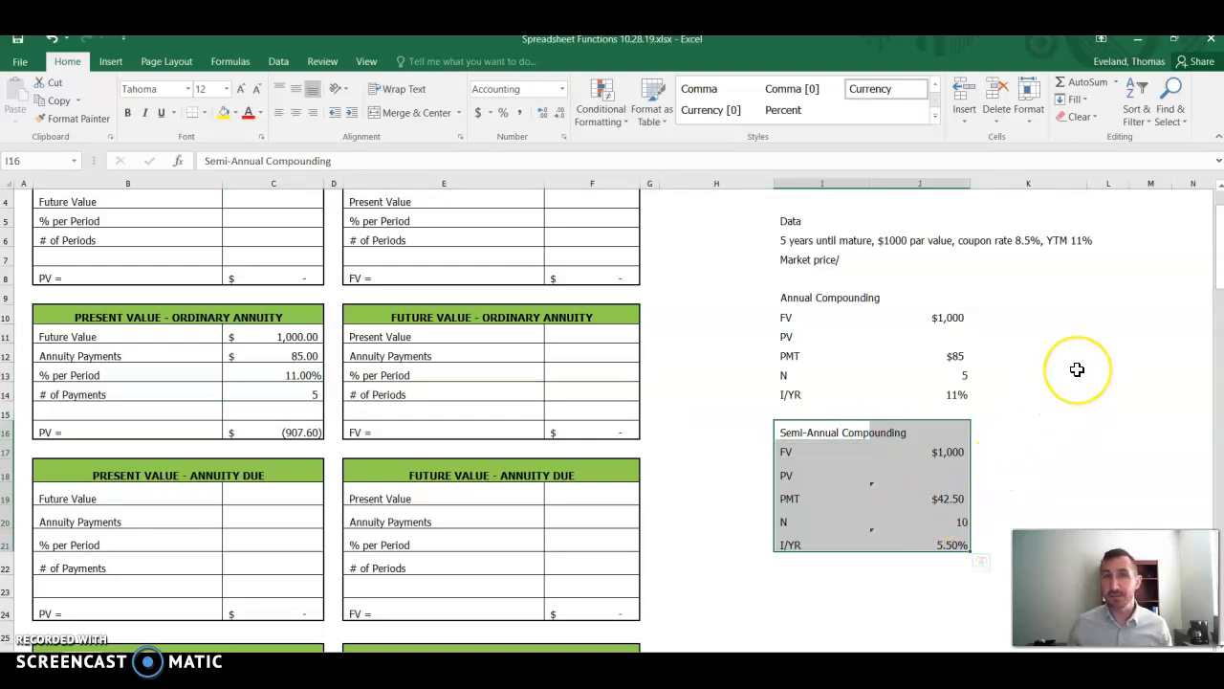
pyautogui.moveTo(1078, 370)
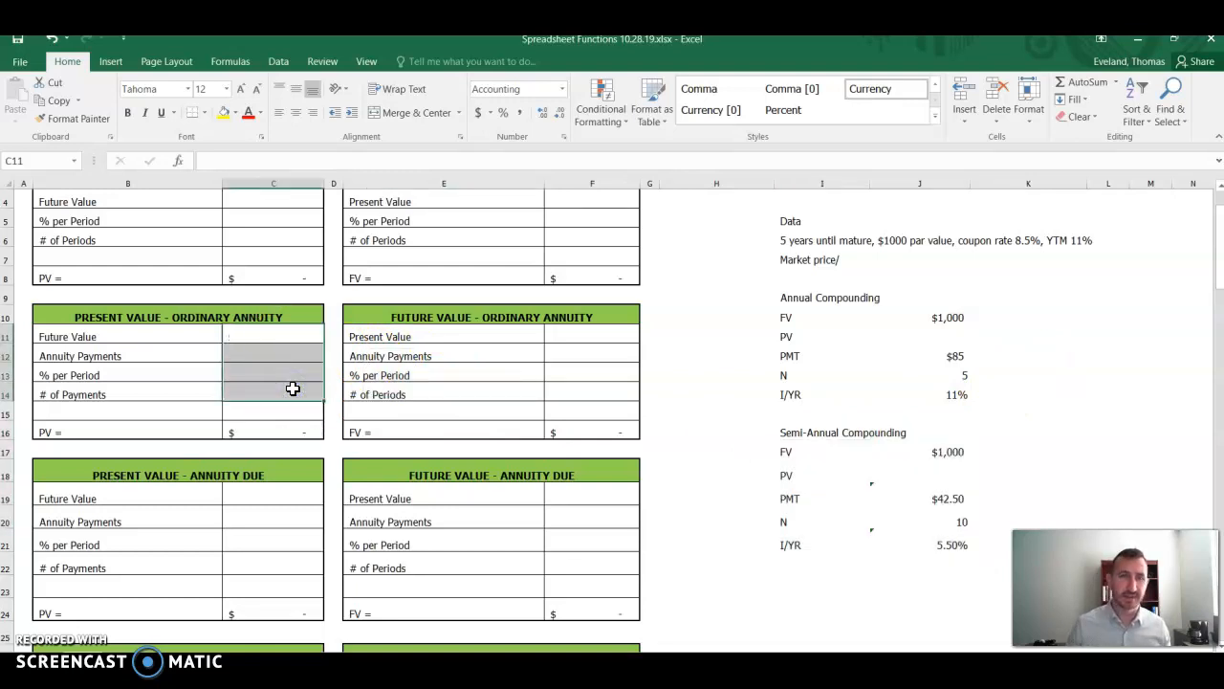
pyautogui.moveTo(830, 308)
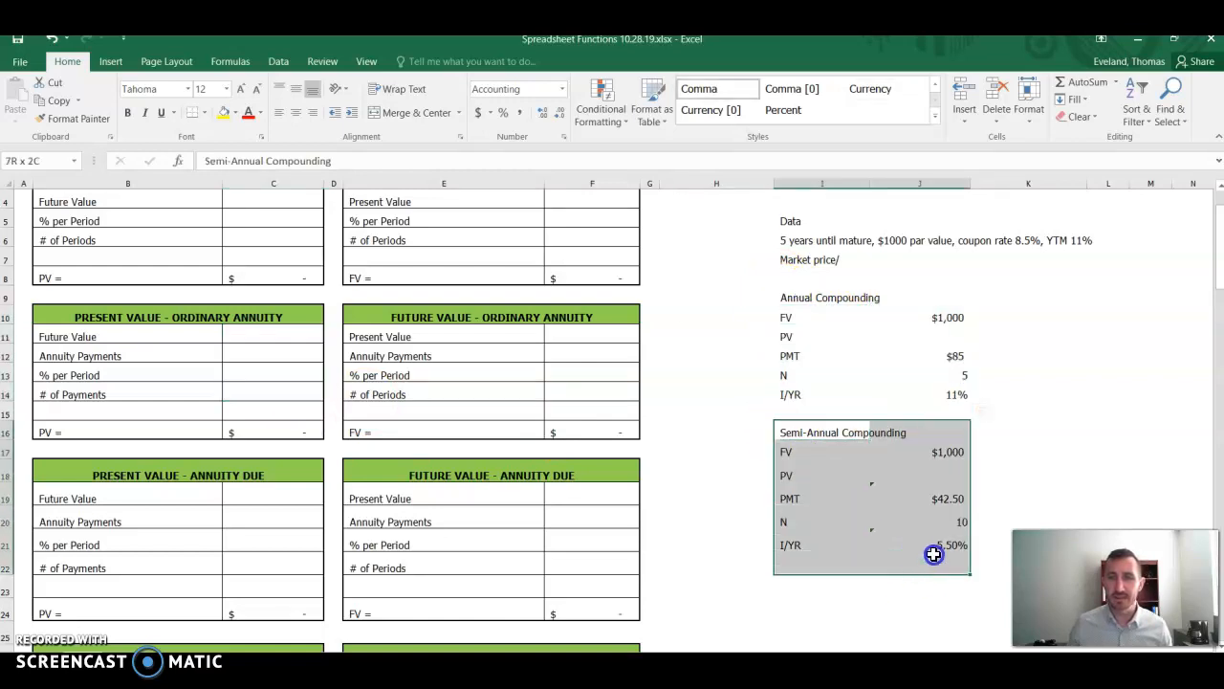
# Step: Enter 1,000 as the Future Value in C11
pyautogui.click(293, 337)
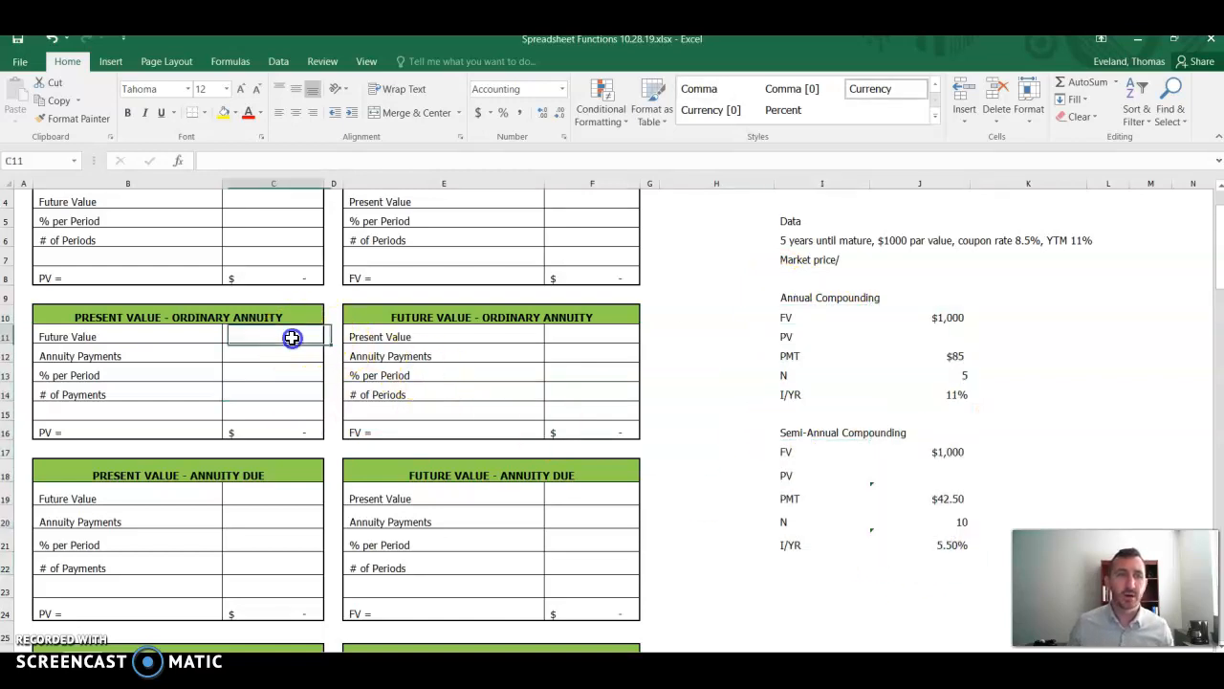
pyautogui.write('1000')
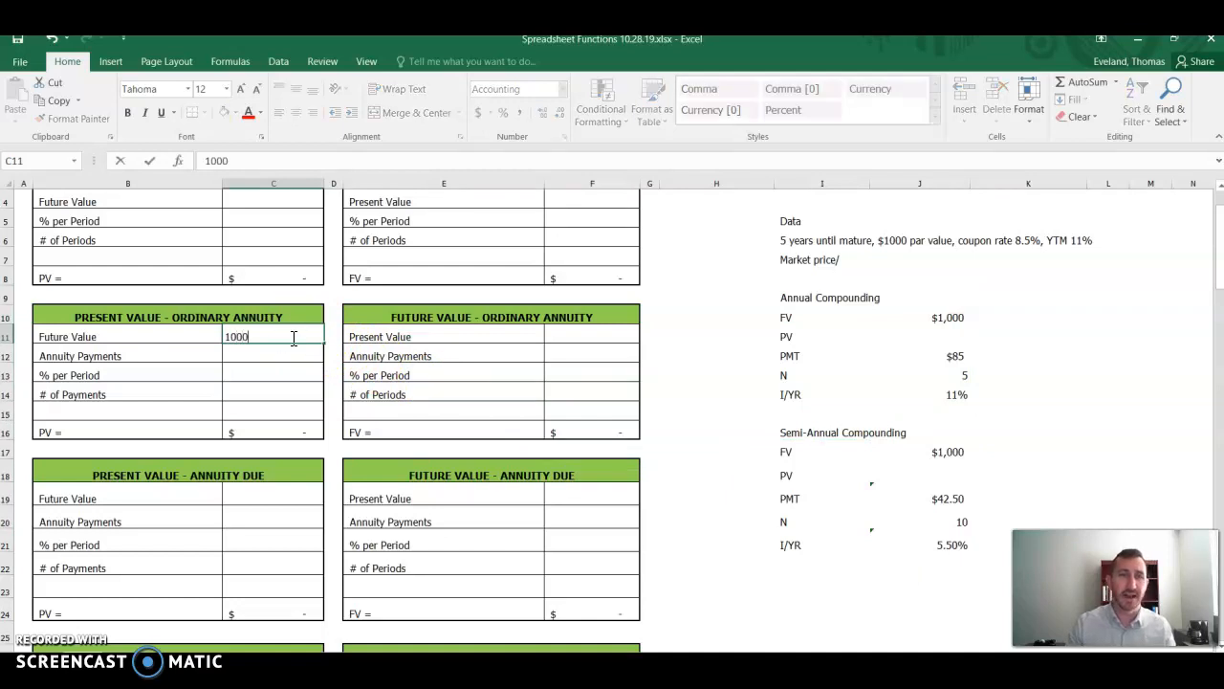
pyautogui.press('Return')
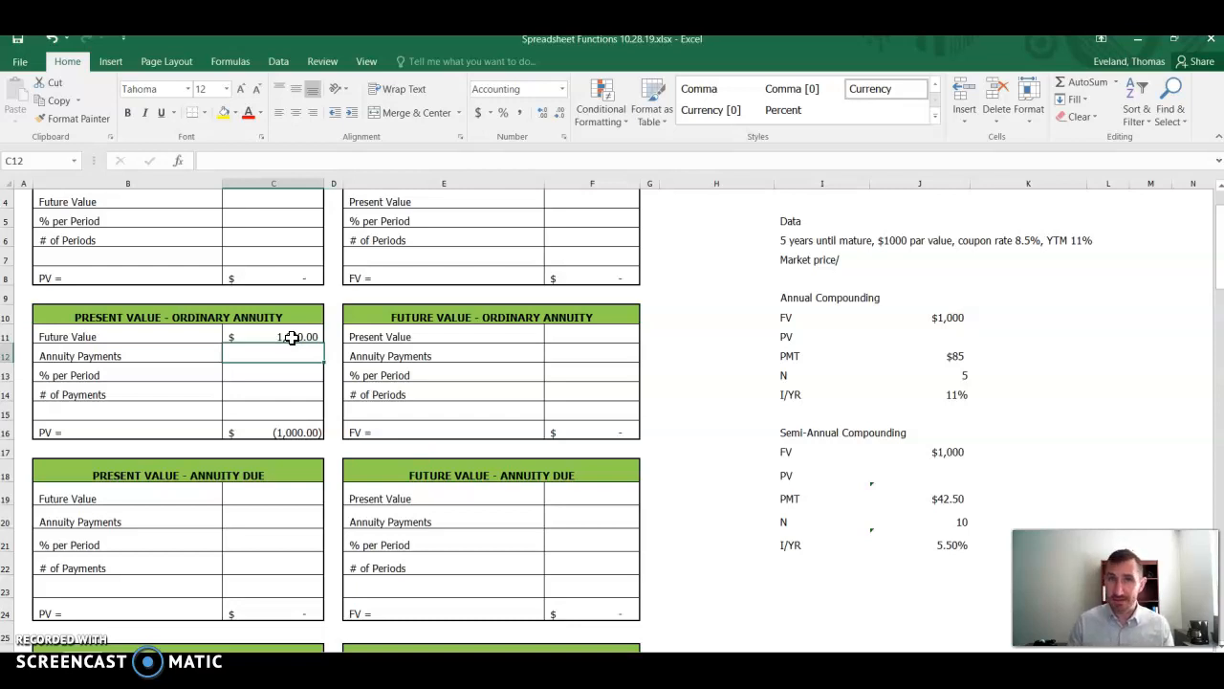
# Step: Enter 42.50 as the semi-annual annuity payment in C12
pyautogui.write('4')
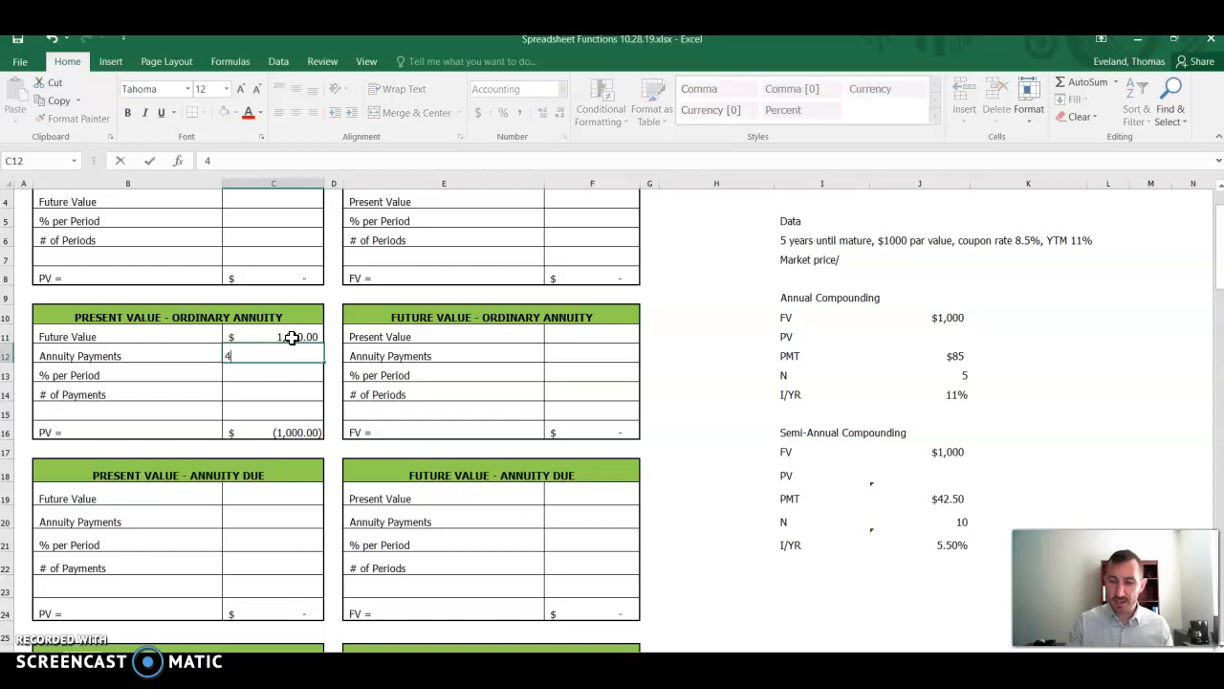
pyautogui.write('2.50')
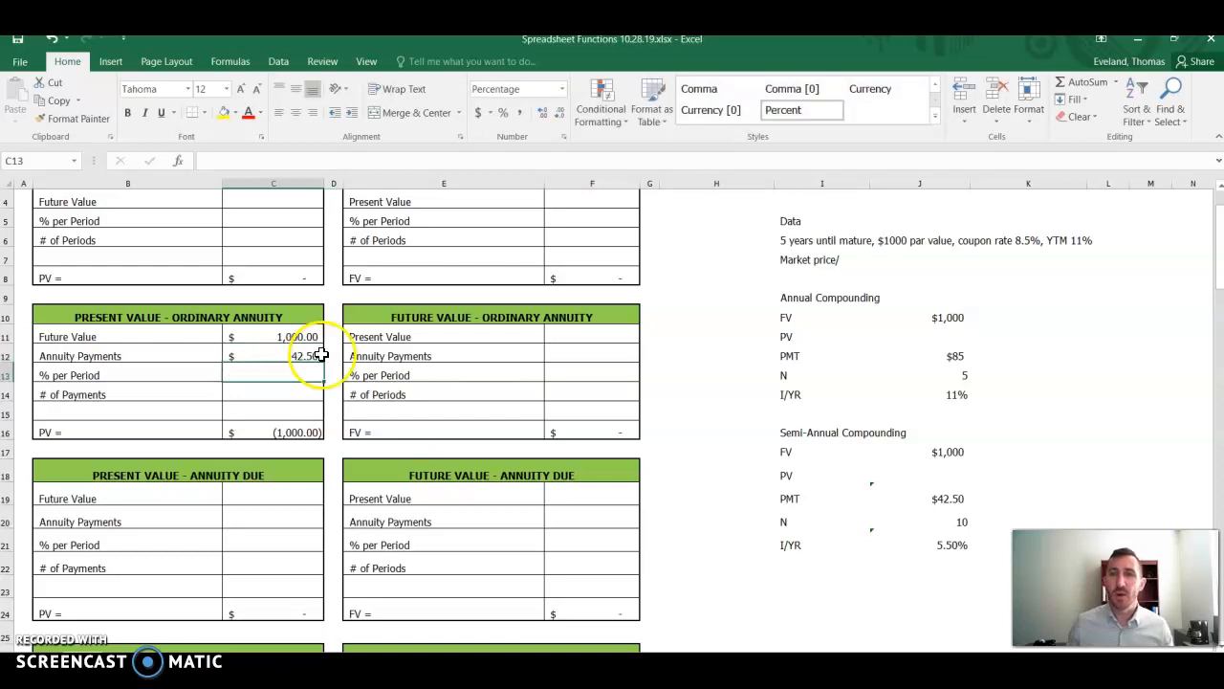
pyautogui.moveTo(648, 331)
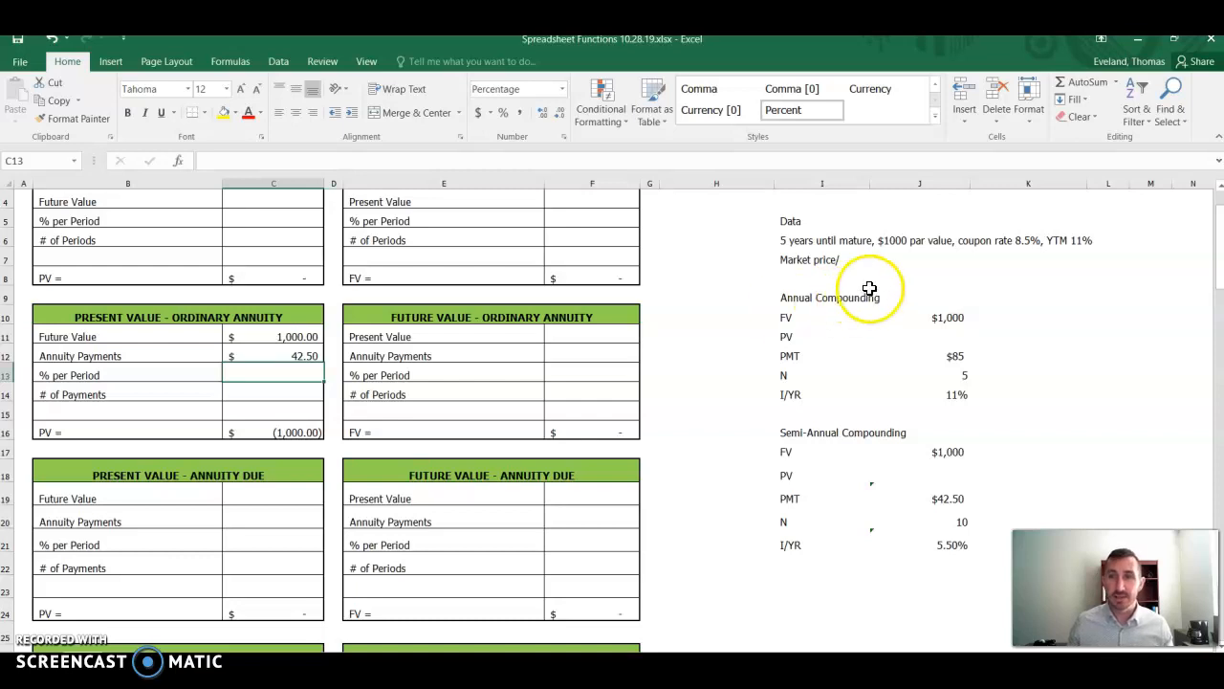
pyautogui.moveTo(1005, 244)
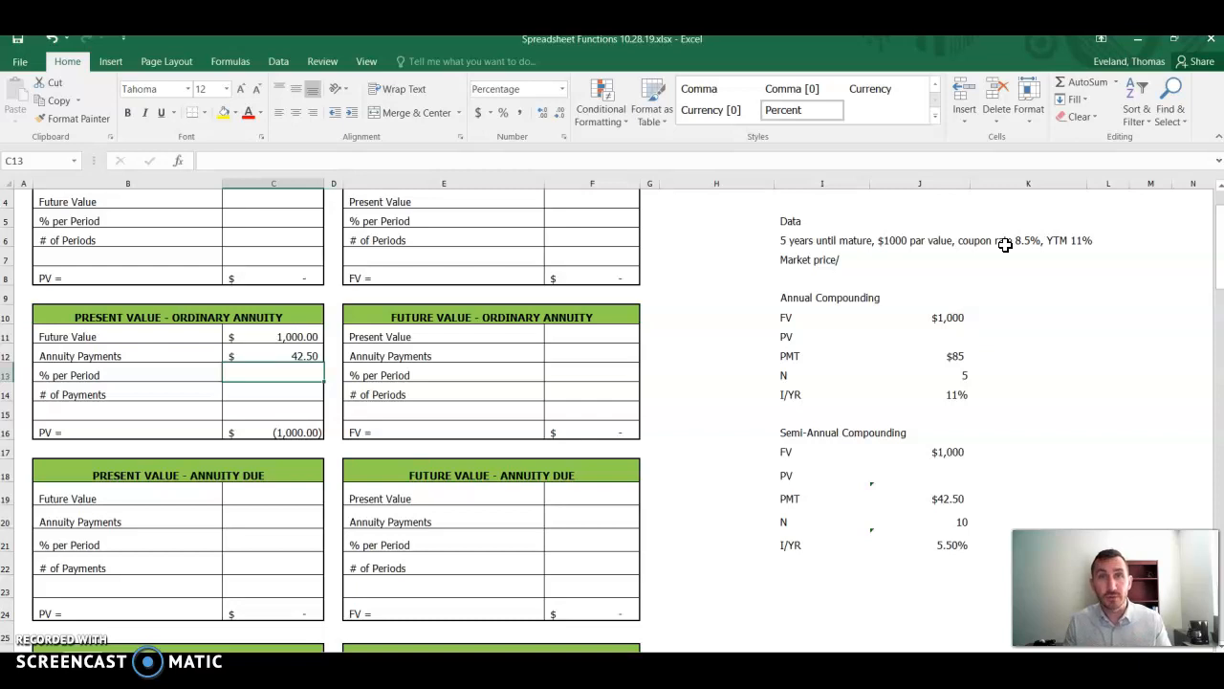
pyautogui.moveTo(944, 259)
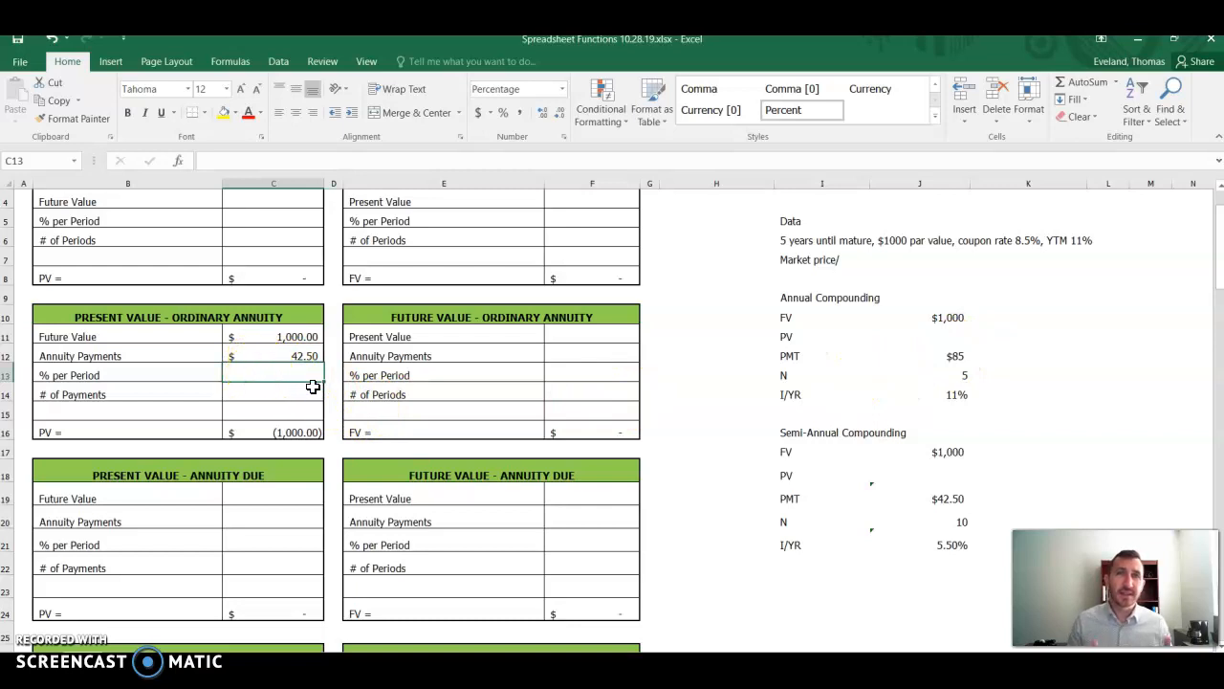
# Step: Enter 10 as the number of payments in C14
pyautogui.click(287, 394)
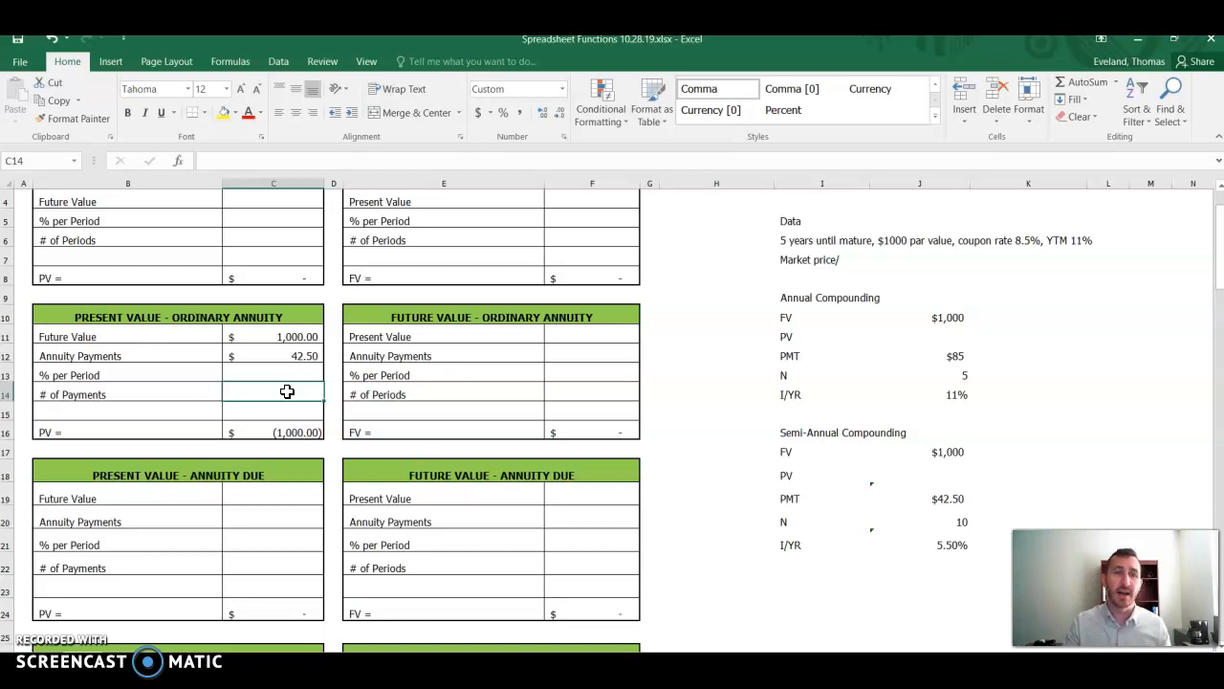
pyautogui.write('10')
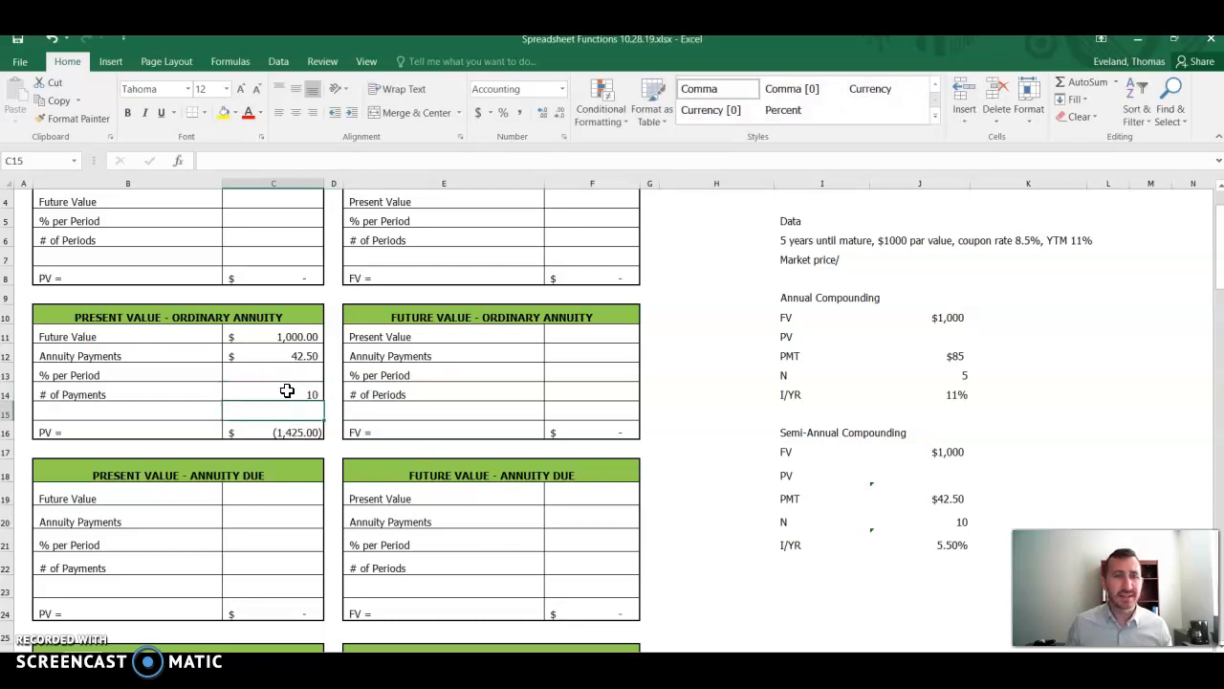
# Step: Enter a 5.5% rate per period in C13, making the PV (905.78)
pyautogui.click(274, 375)
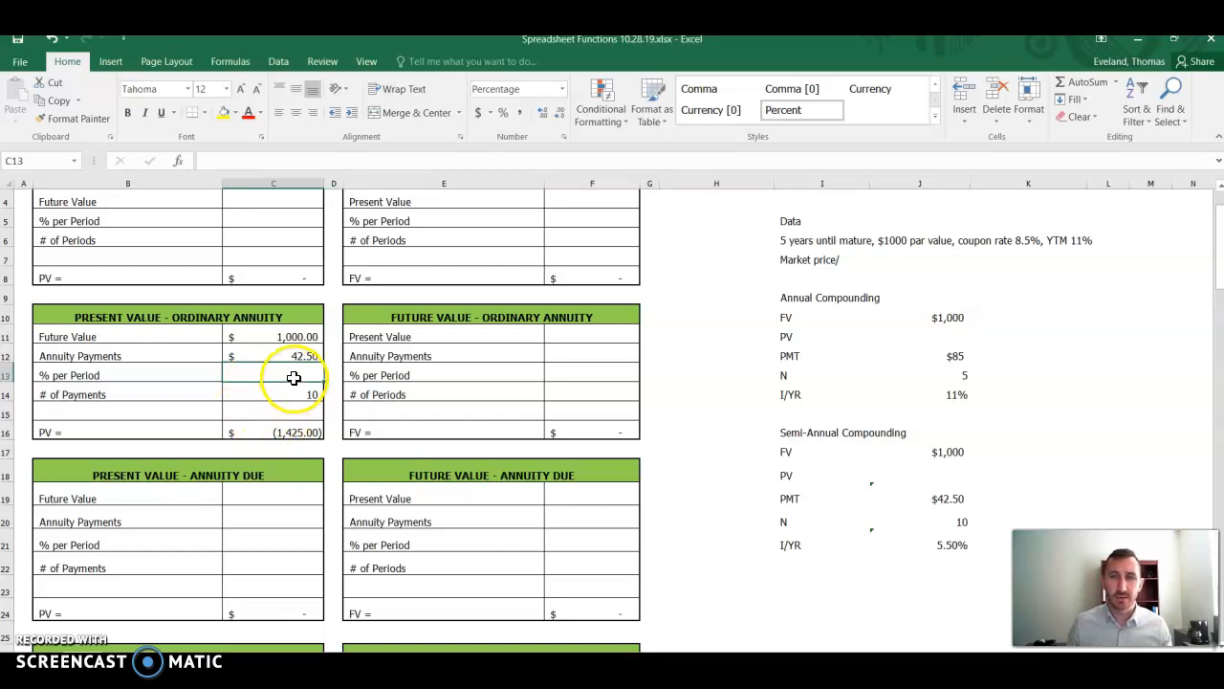
pyautogui.moveTo(1081, 250)
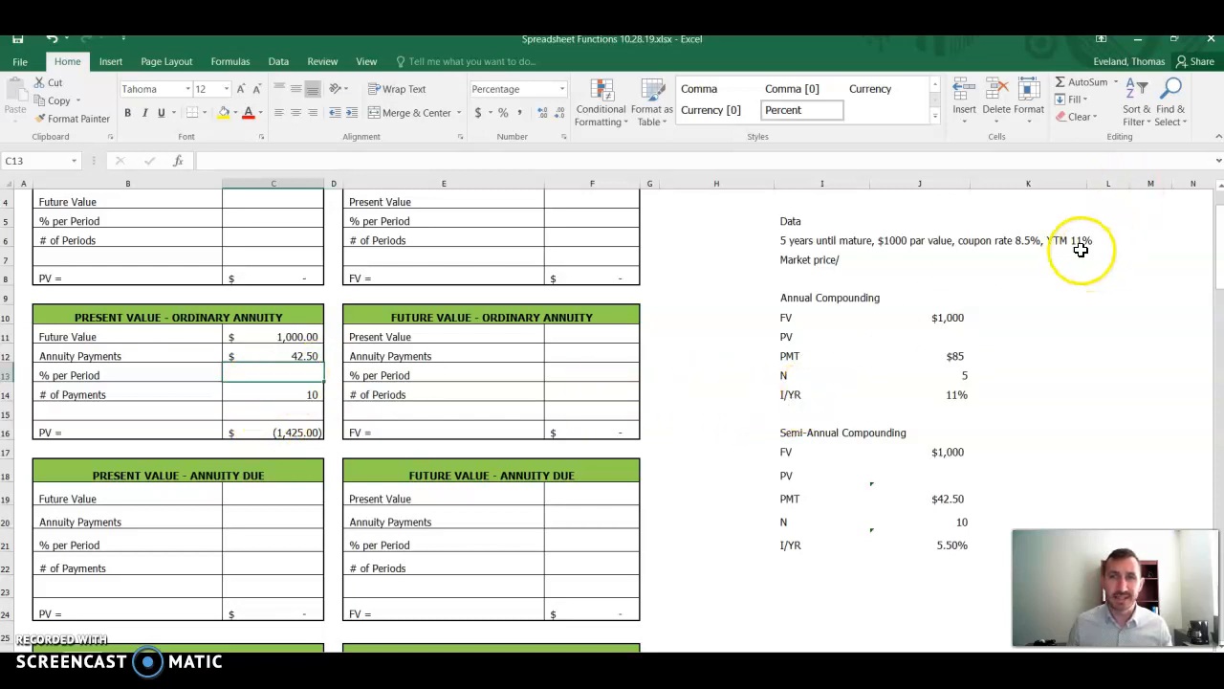
pyautogui.moveTo(238, 383)
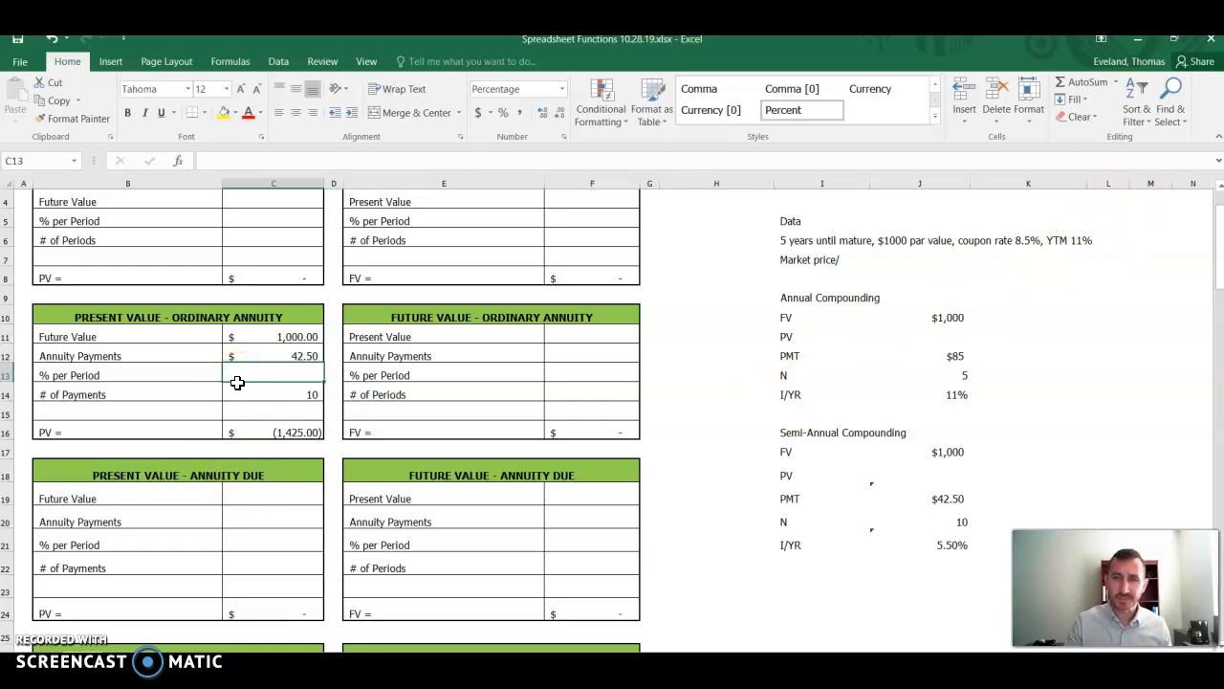
pyautogui.write('5.%')
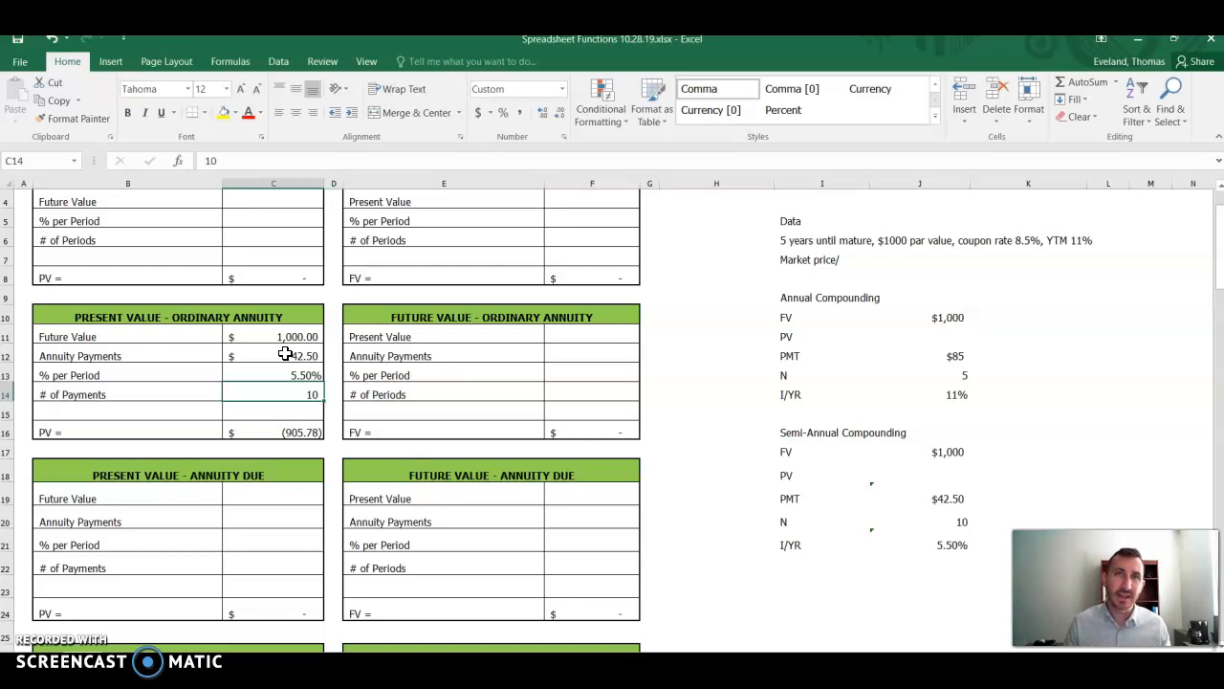
pyautogui.moveTo(610, 380)
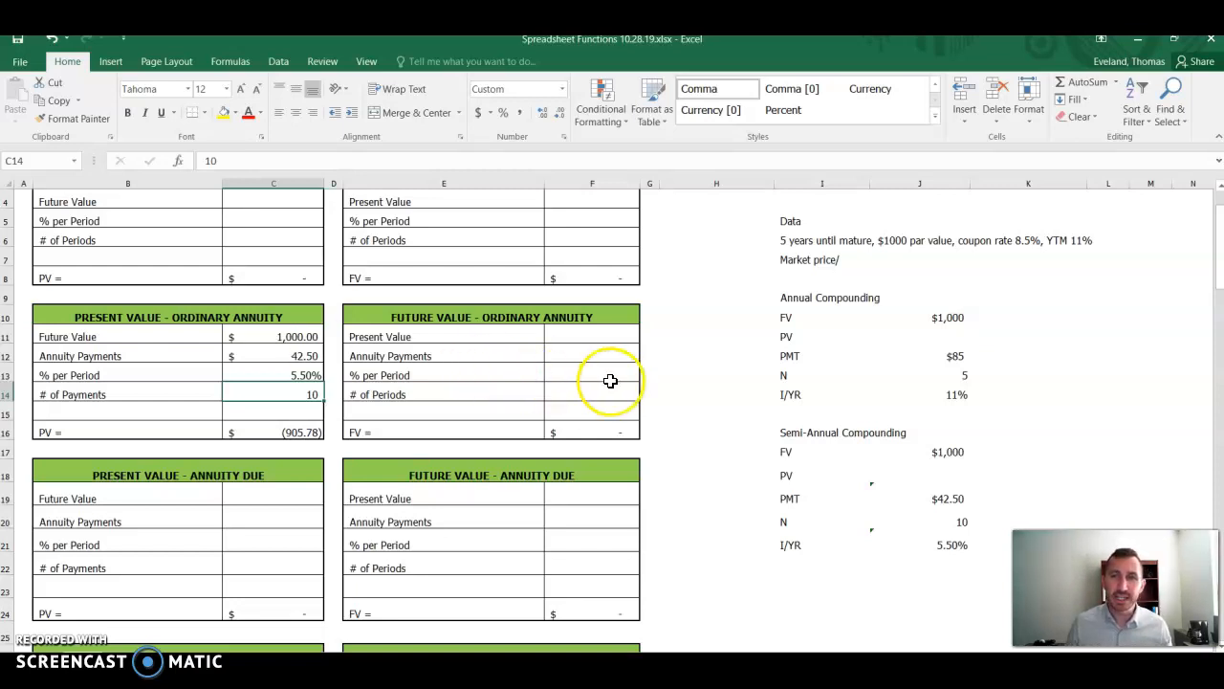
pyautogui.moveTo(424, 371)
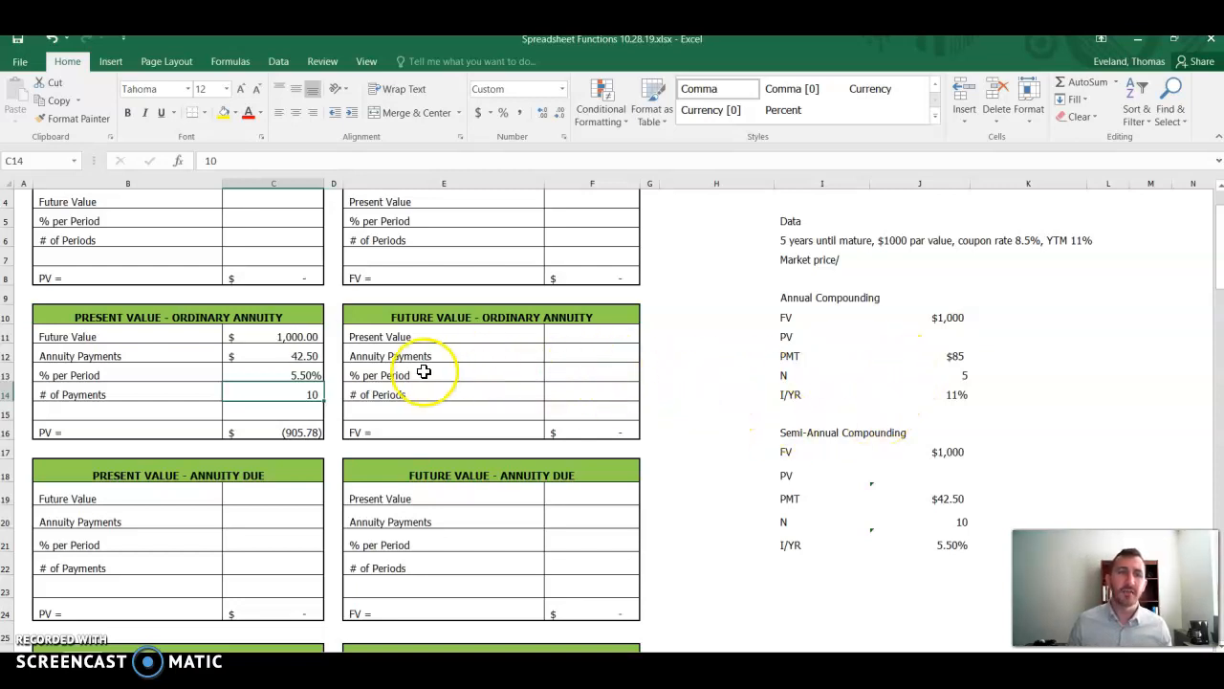